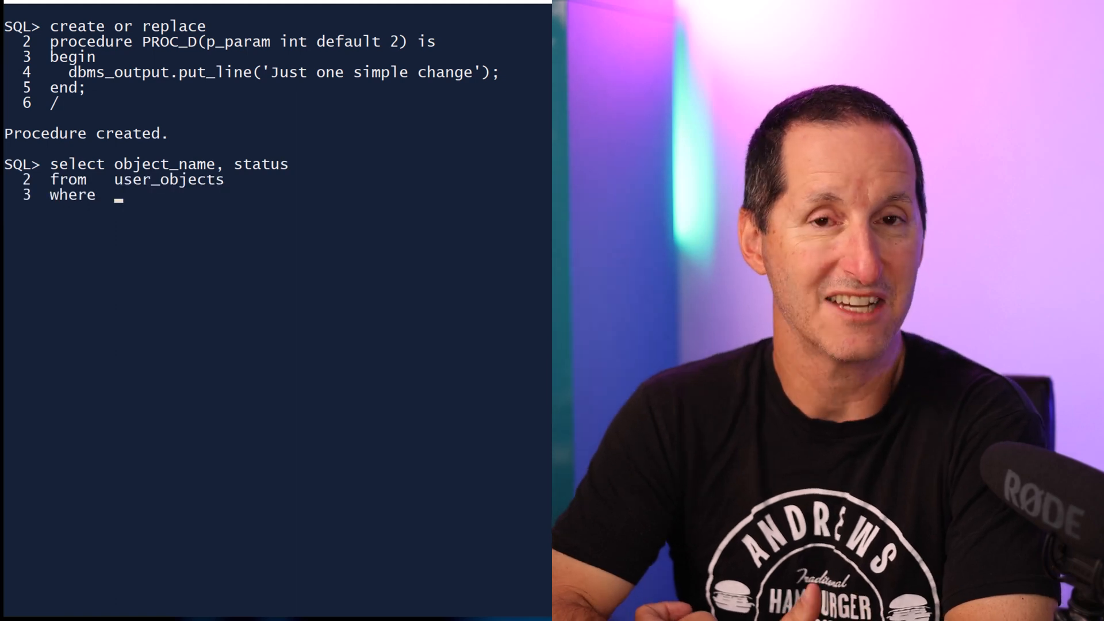
{"action": "type", "text": "object_name like 'PROC%';"}
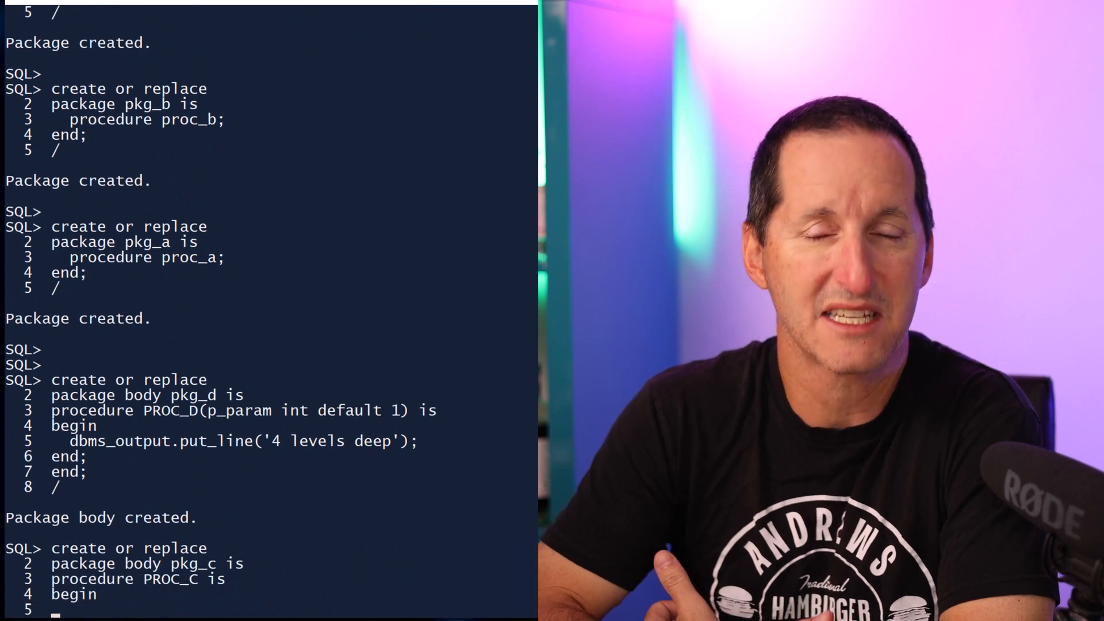
{"action": "scroll", "scroll_direction": "down", "scroll_amount": 3}
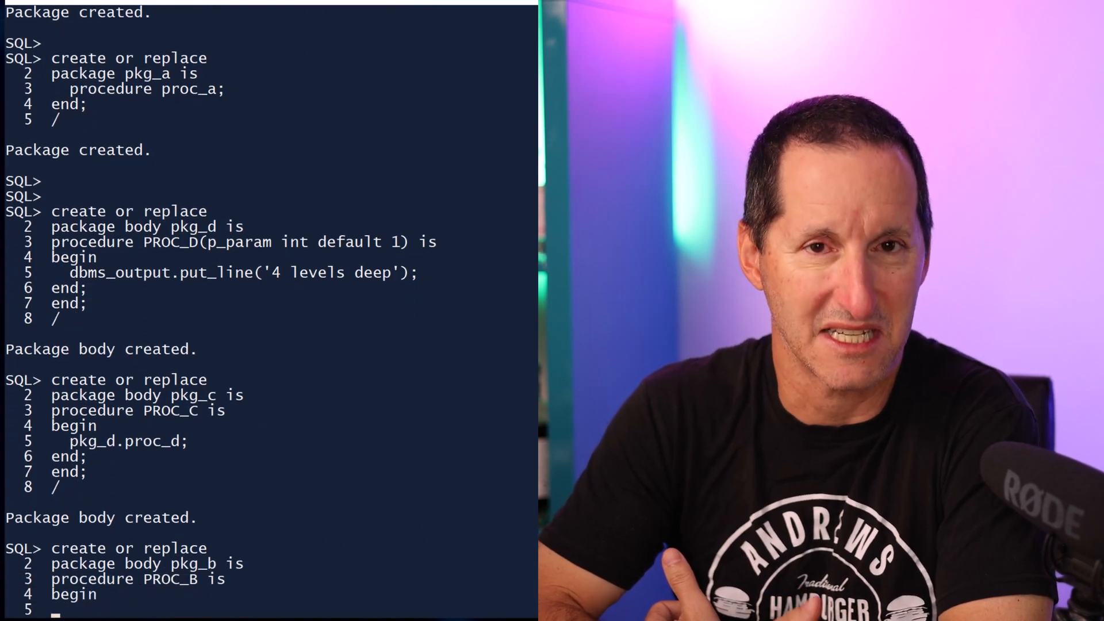
{"action": "scroll", "scroll_direction": "down", "scroll_amount": 3}
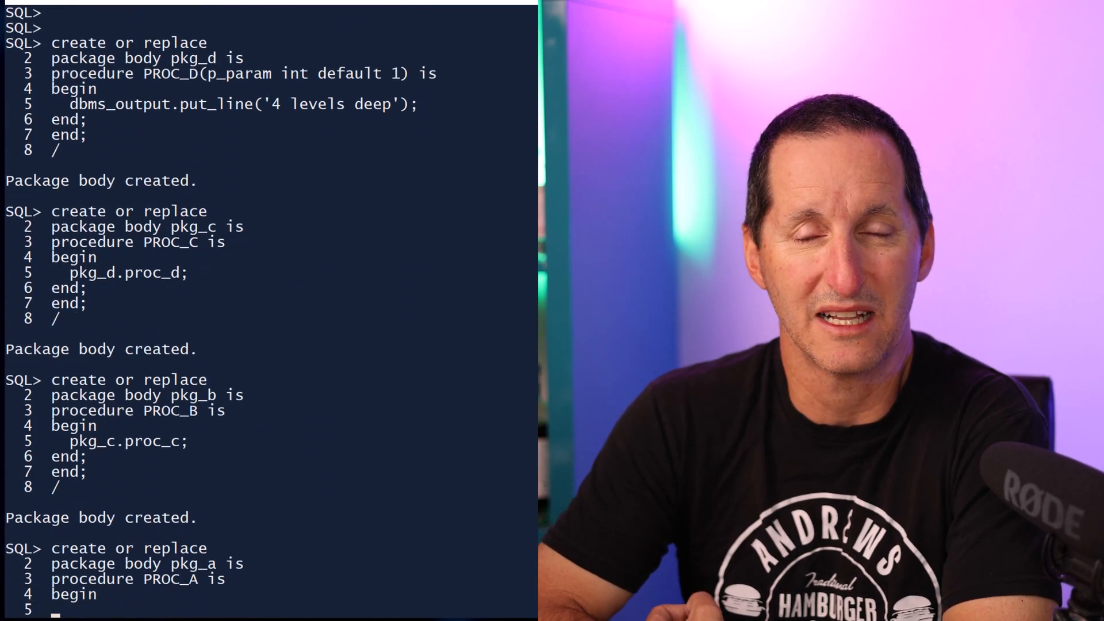
{"action": "scroll", "scroll_direction": "down", "scroll_amount": 3}
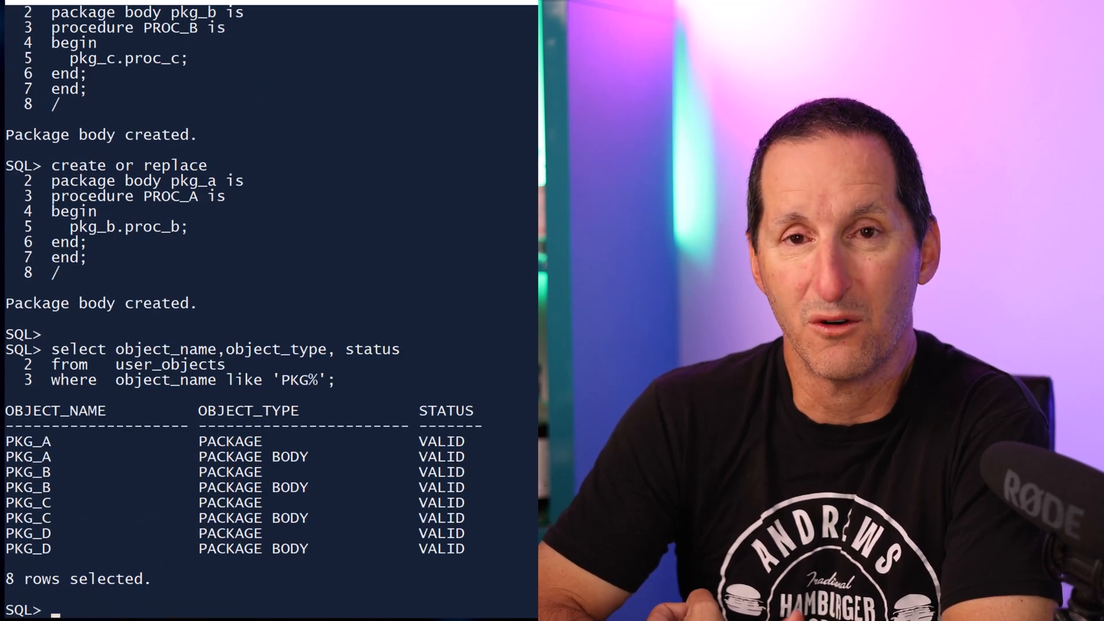
{"action": "type", "text": "create or replace"}
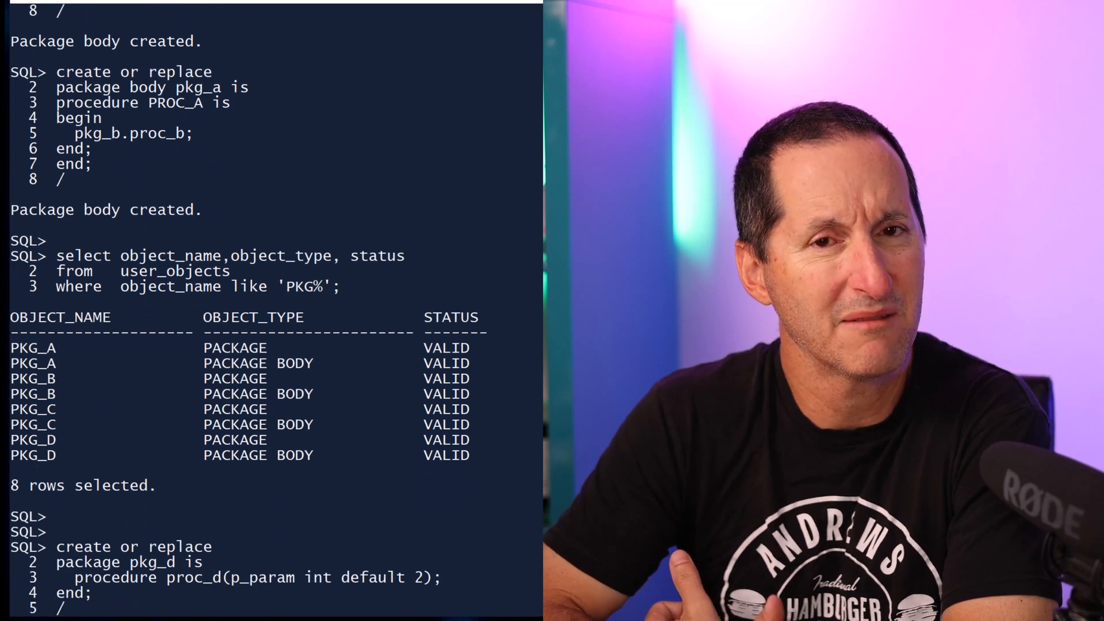
{"action": "scroll", "scroll_direction": "down", "scroll_amount": 3}
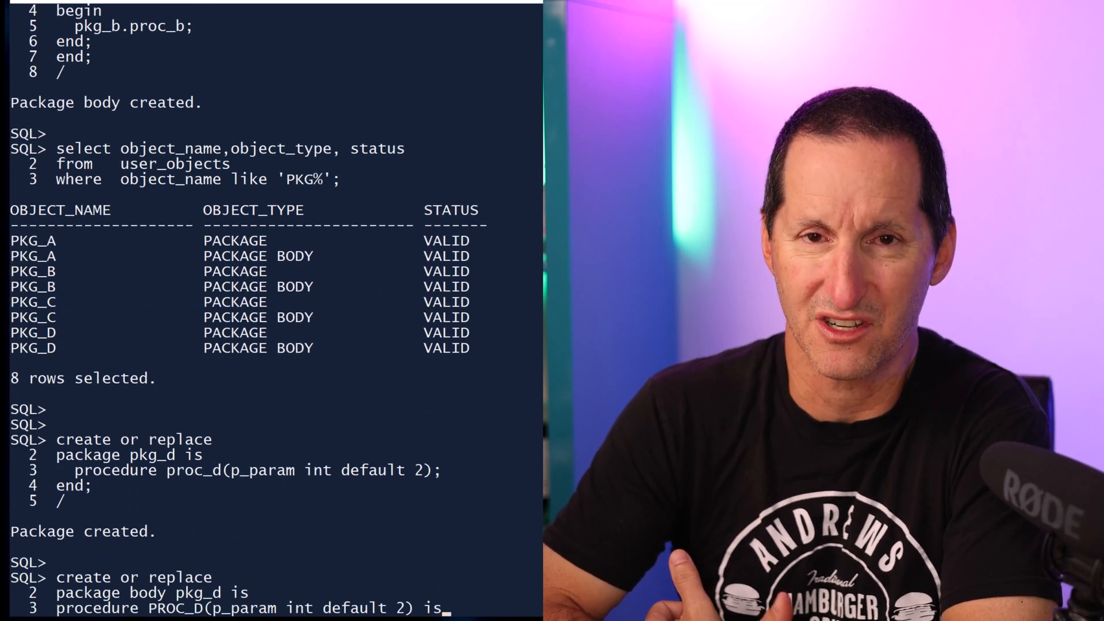
{"action": "type", "text": "begin"}
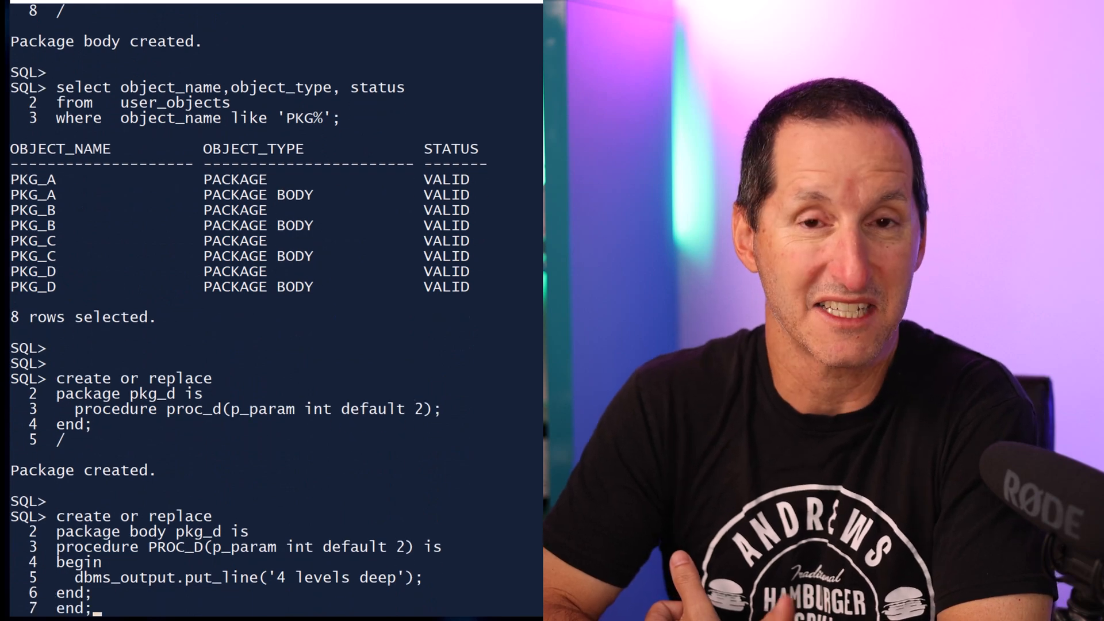